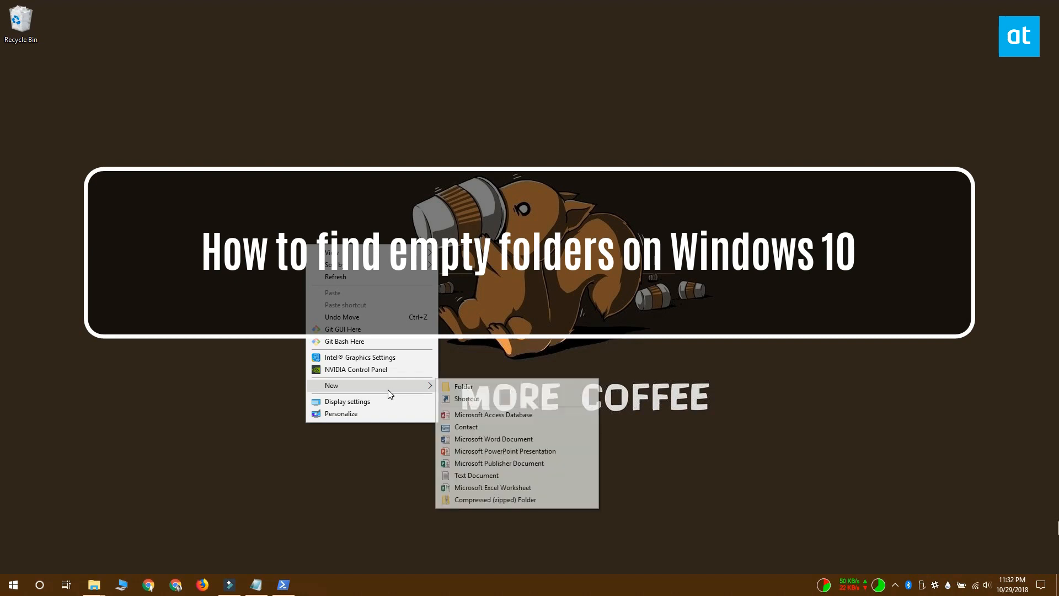
Make two new empty test folders on the Windows desktop
click(463, 386)
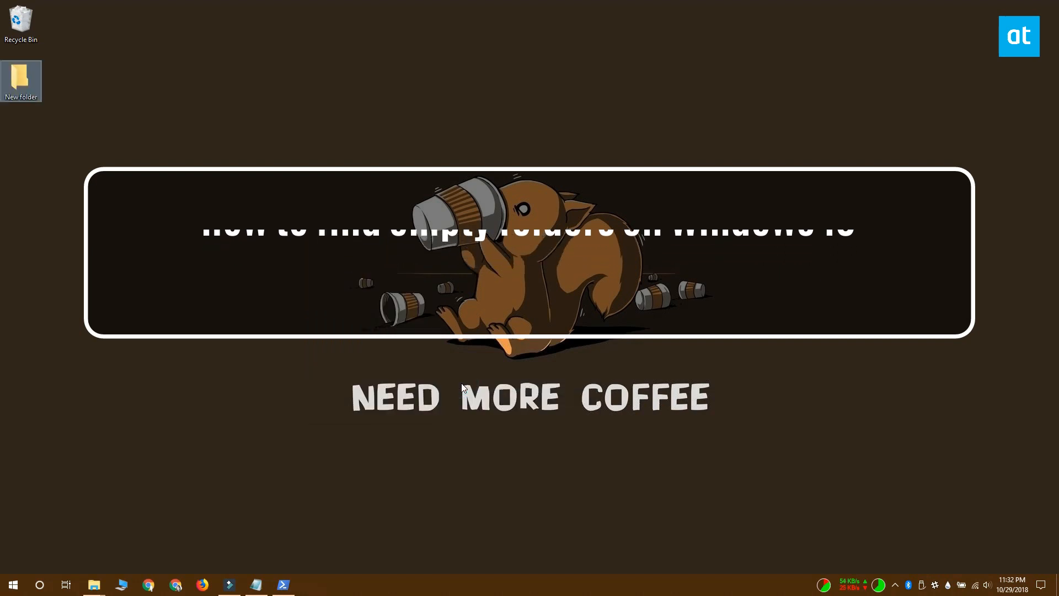
right_click(463, 388)
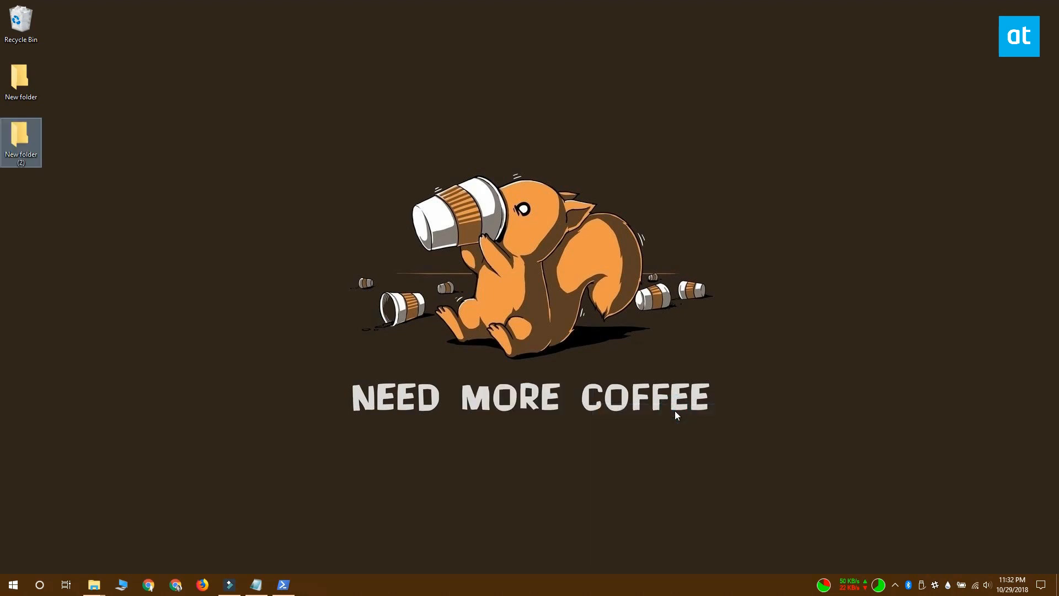
right_click(675, 415)
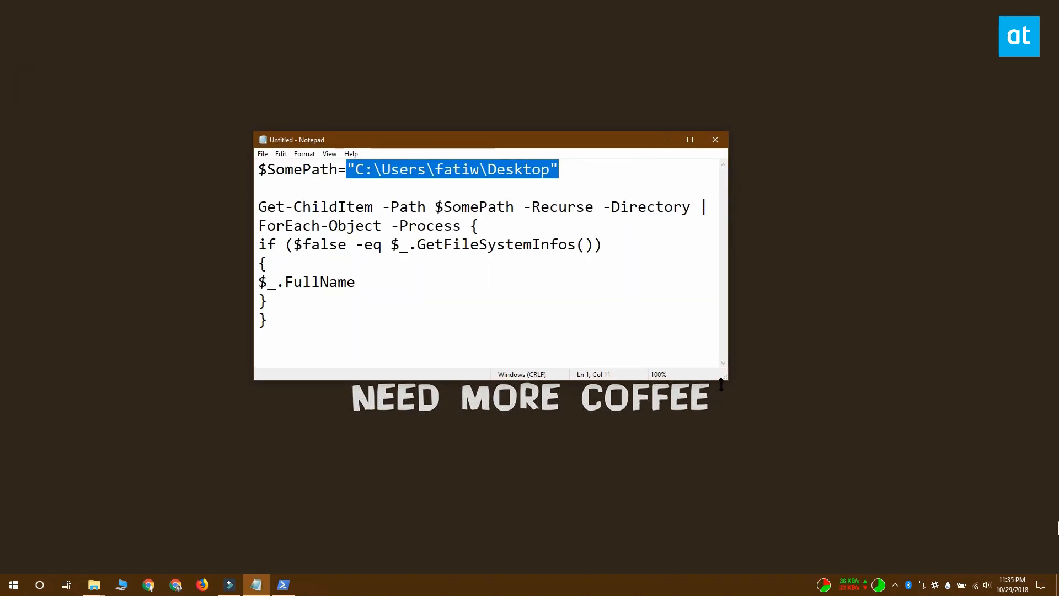
Widen Notepad and select the Desktop path on the script's $SomePath line
click(722, 377)
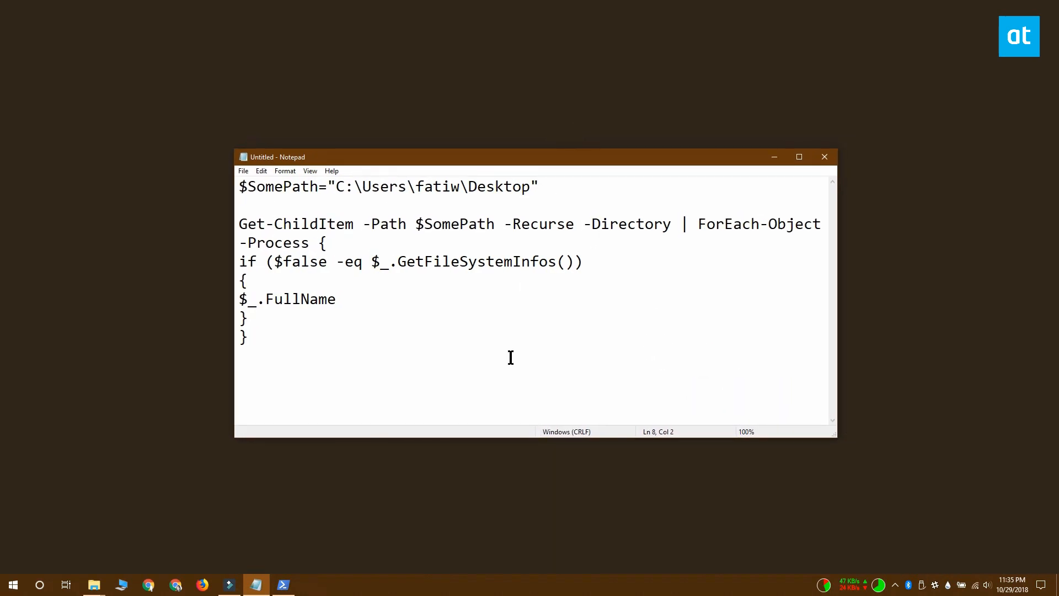
mouse_move(556, 186)
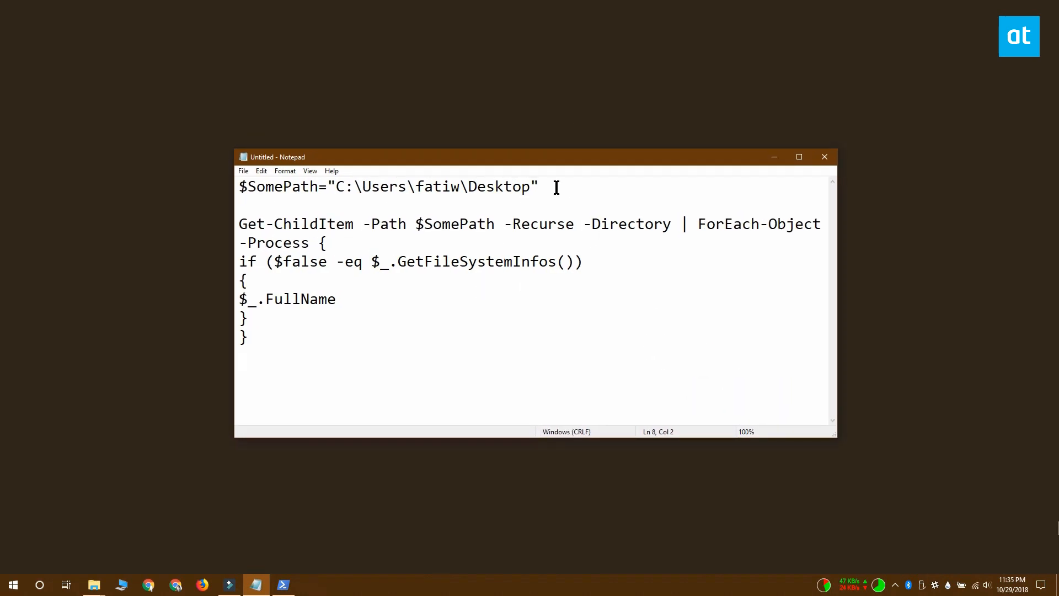
click(540, 186)
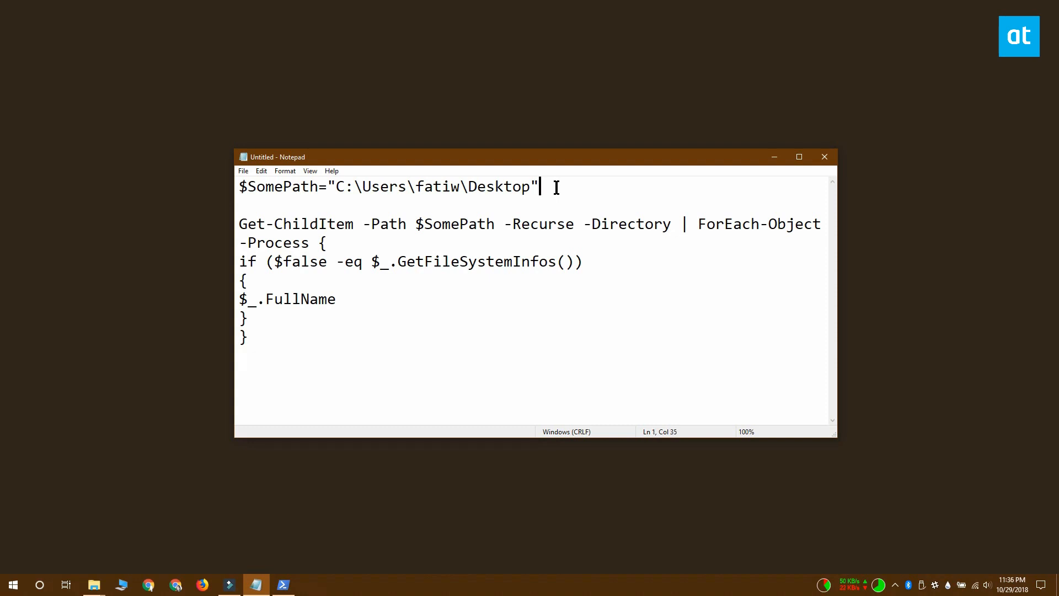
triple_click(385, 186)
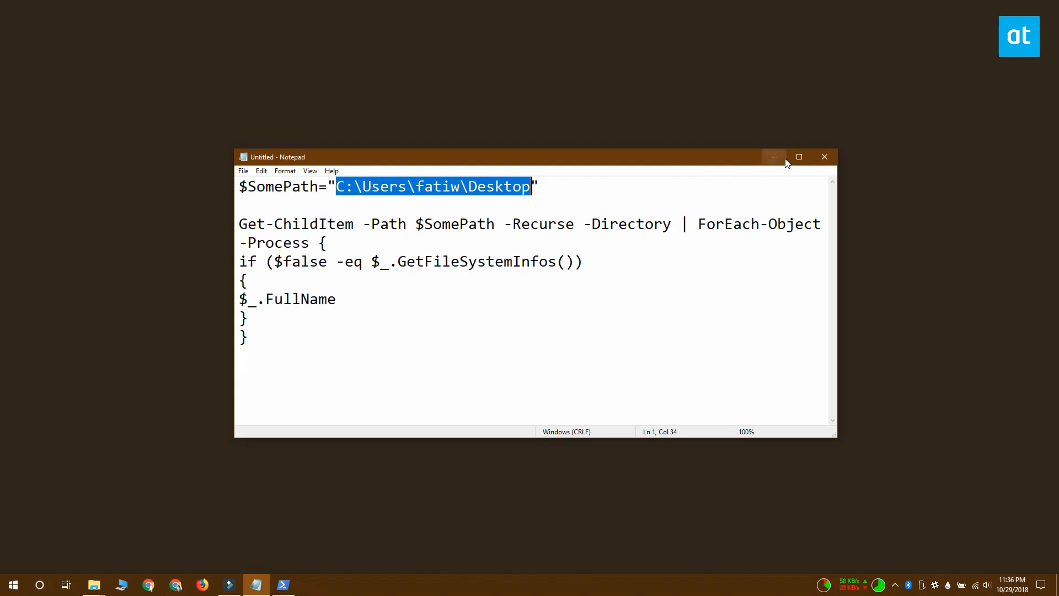
mouse_move(784, 169)
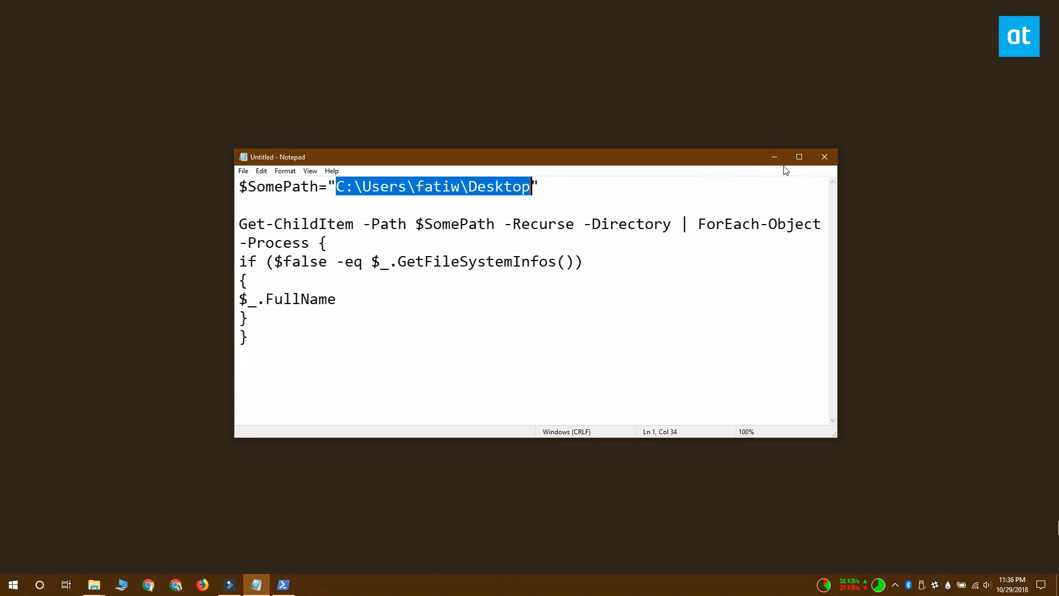
Run the script in PowerShell to list the five empty Desktop folders
click(283, 584)
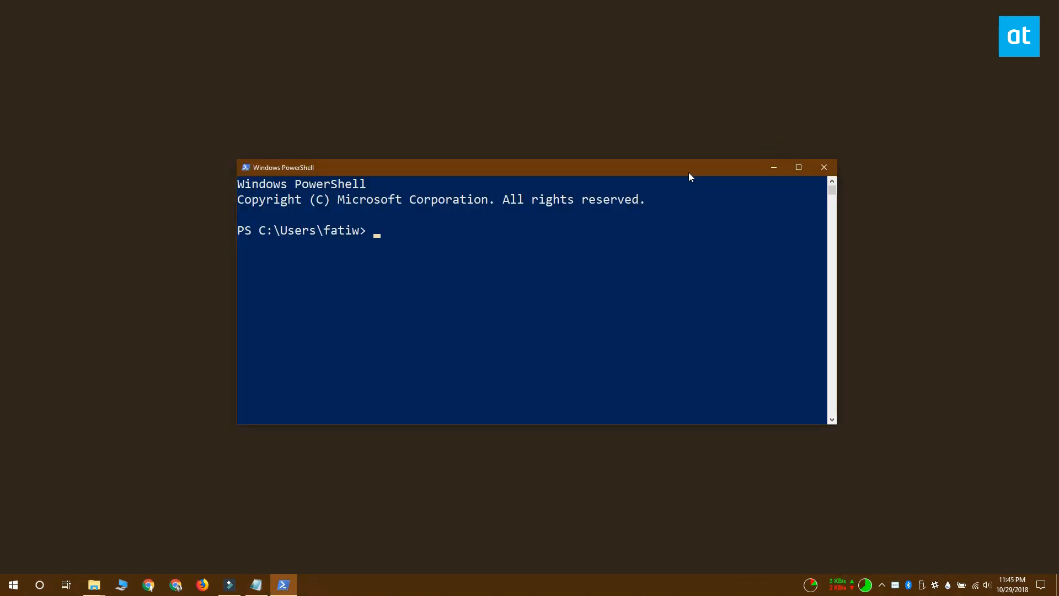
mouse_move(779, 166)
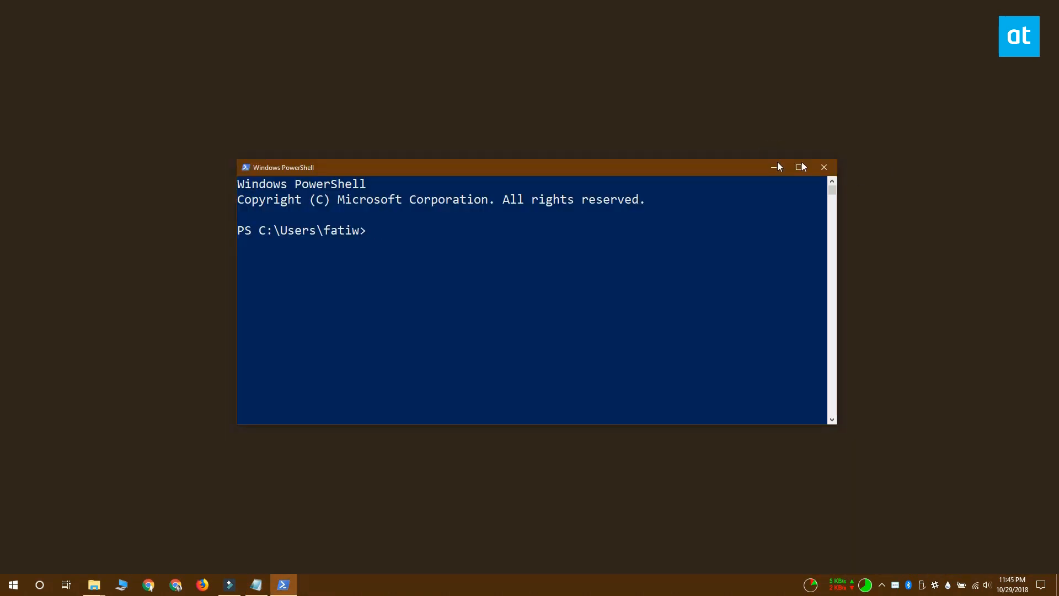
mouse_move(711, 169)
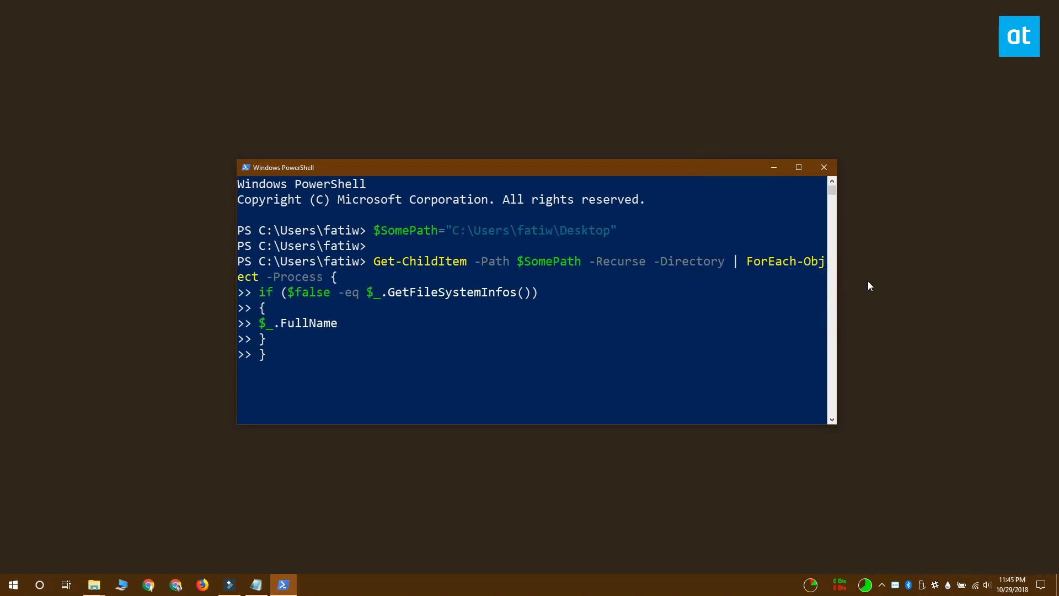
mouse_move(932, 289)
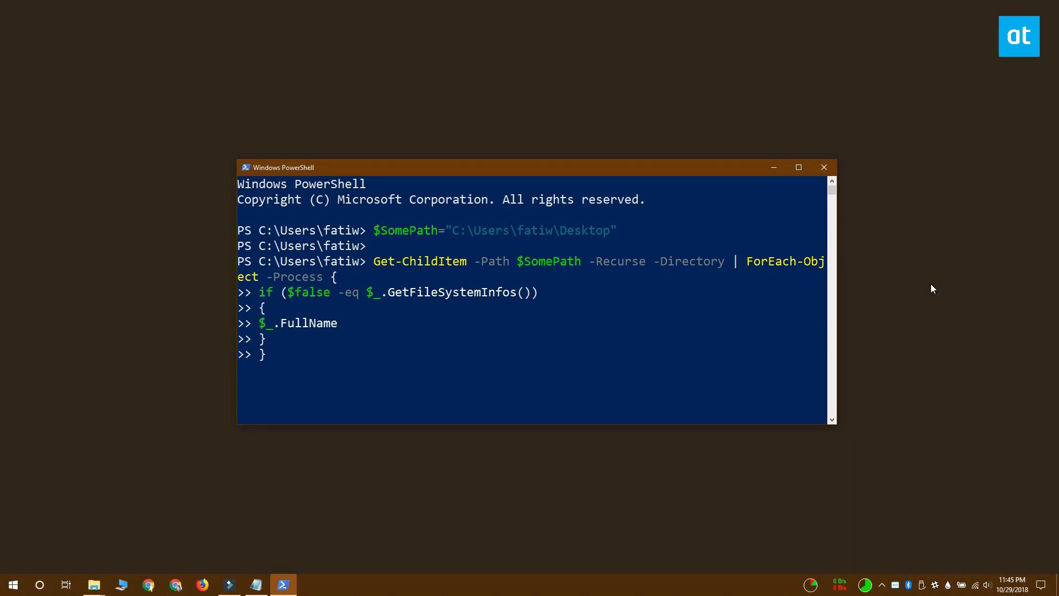
key(enter)
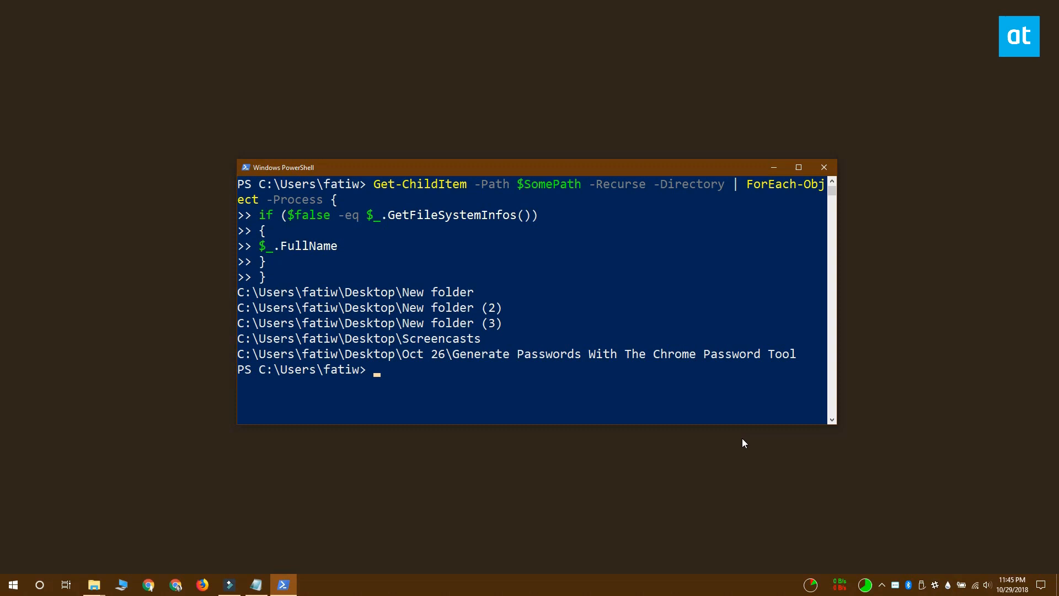
Paste the C:\ version of the script via the title-bar Edit menu
click(740, 167)
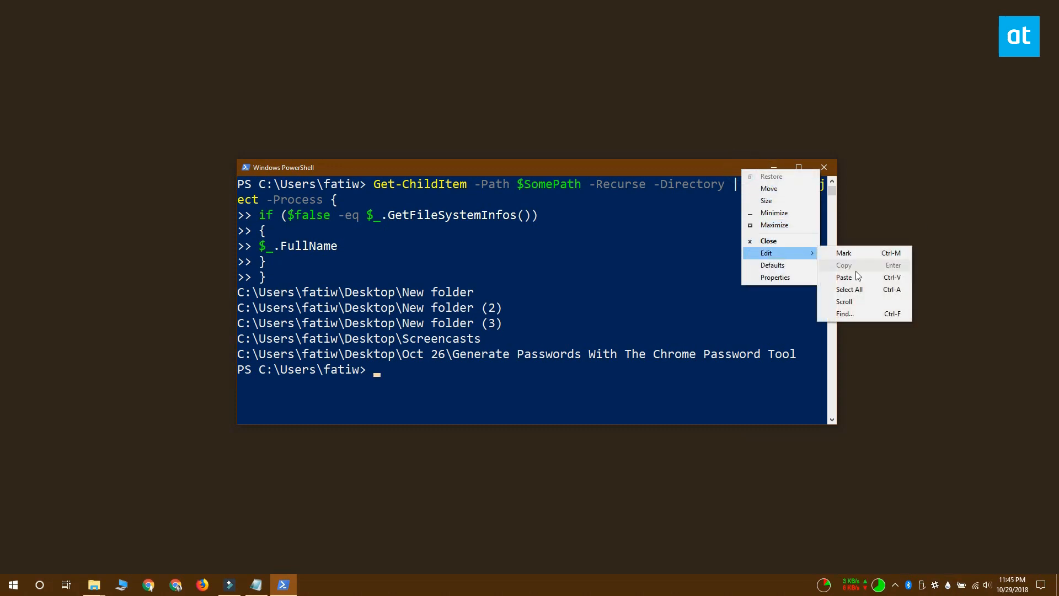
click(844, 277)
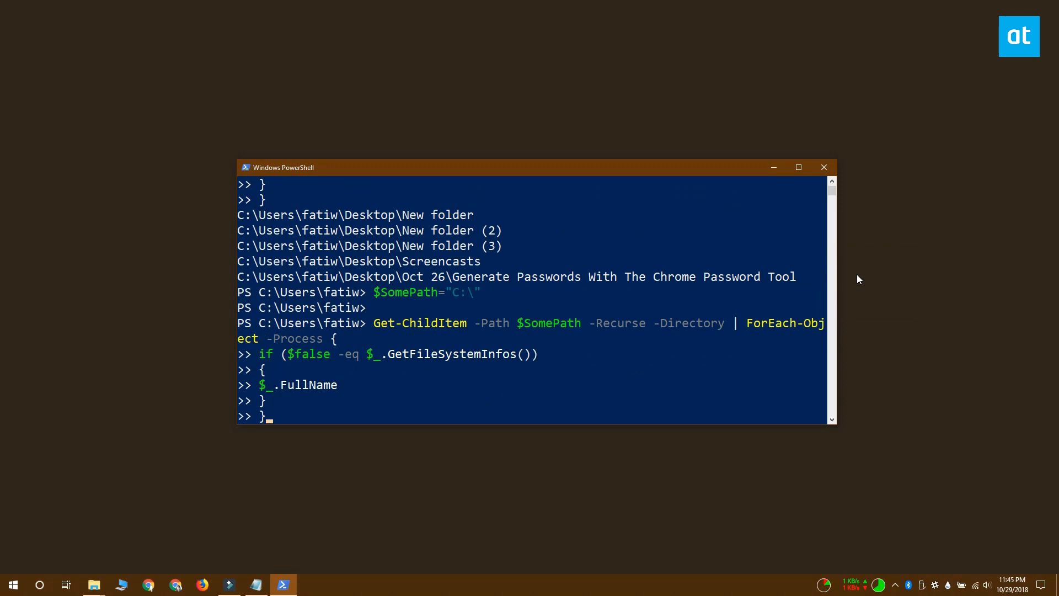
Run the C:\ empty-folder search and scroll through results and access-denied errors
key(Enter)
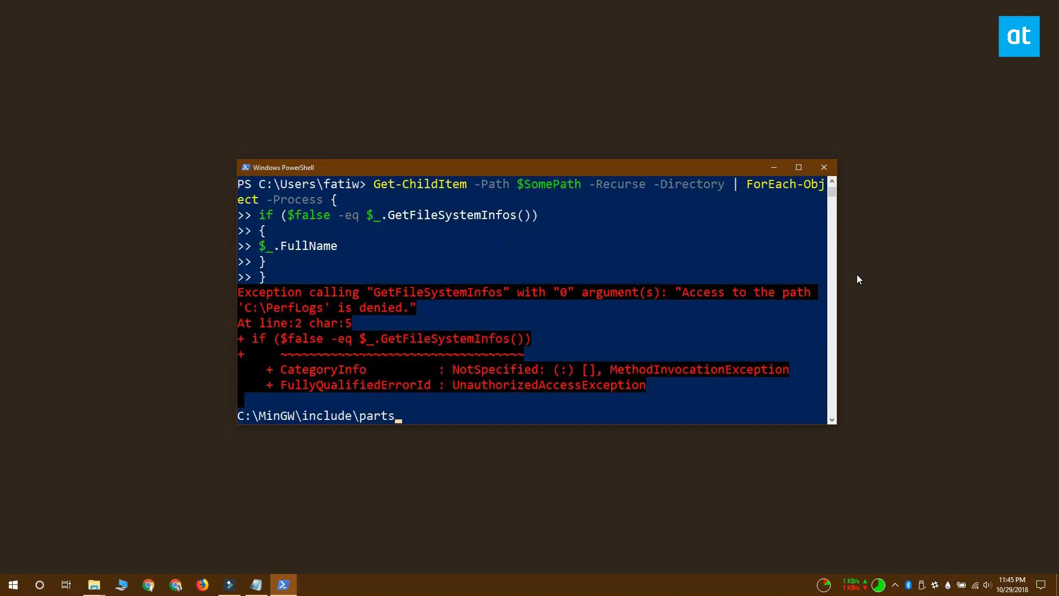
scroll(down, 3)
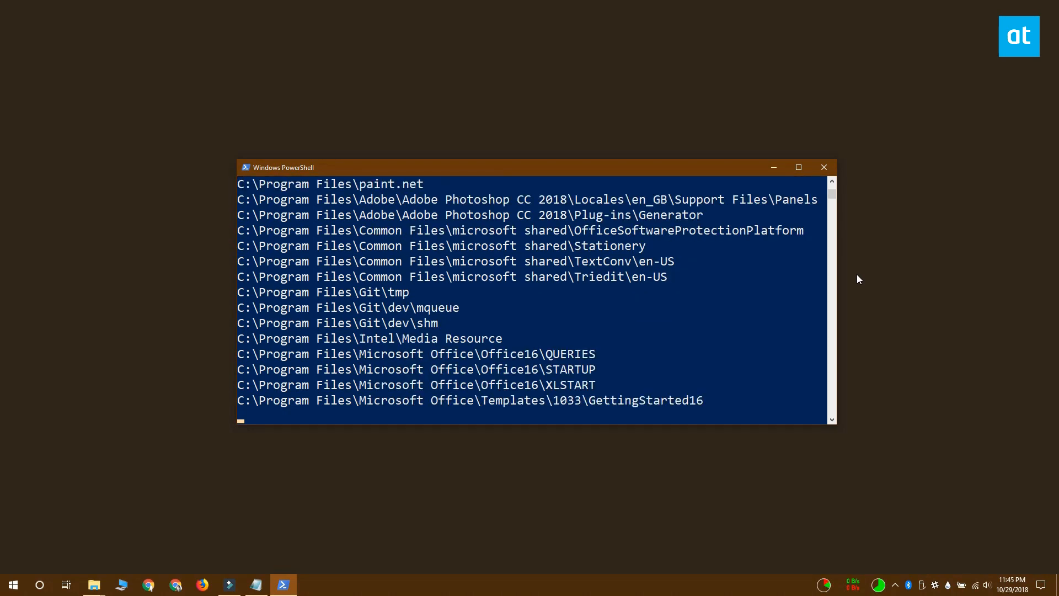
scroll(down, 3)
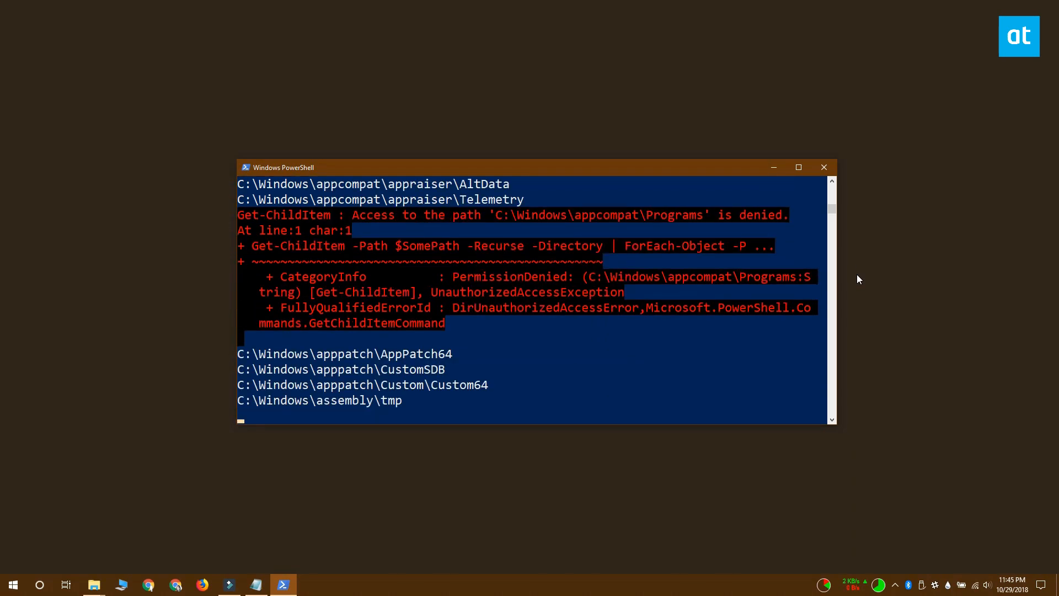
scroll(down, 3)
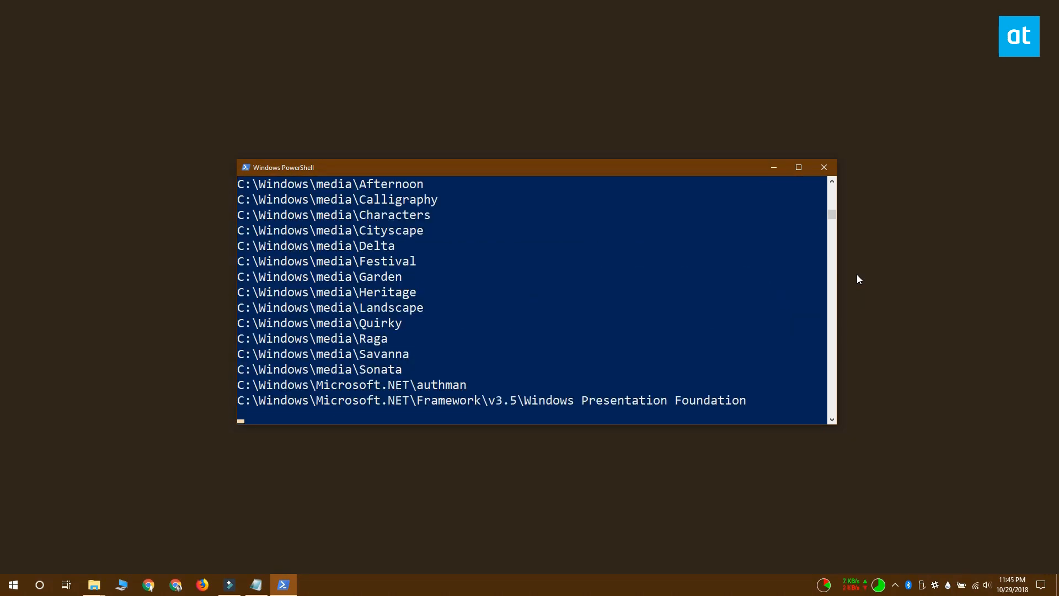